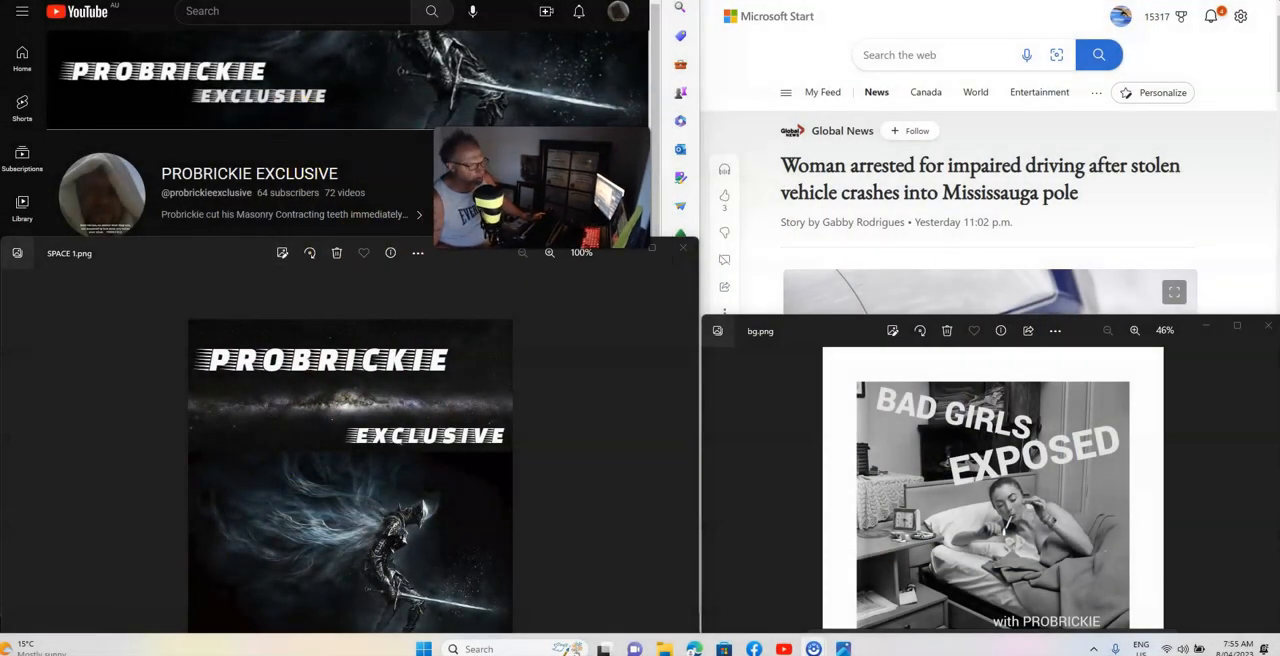
pyautogui.moveTo(952, 50)
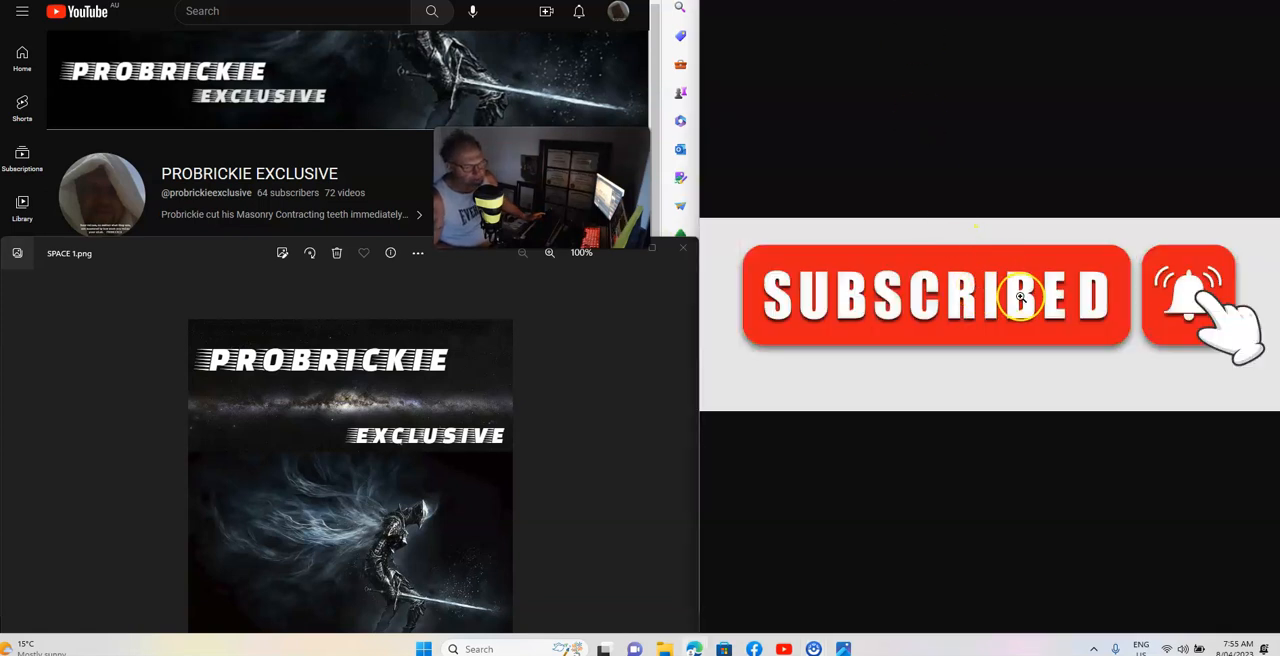
pyautogui.moveTo(356, 180)
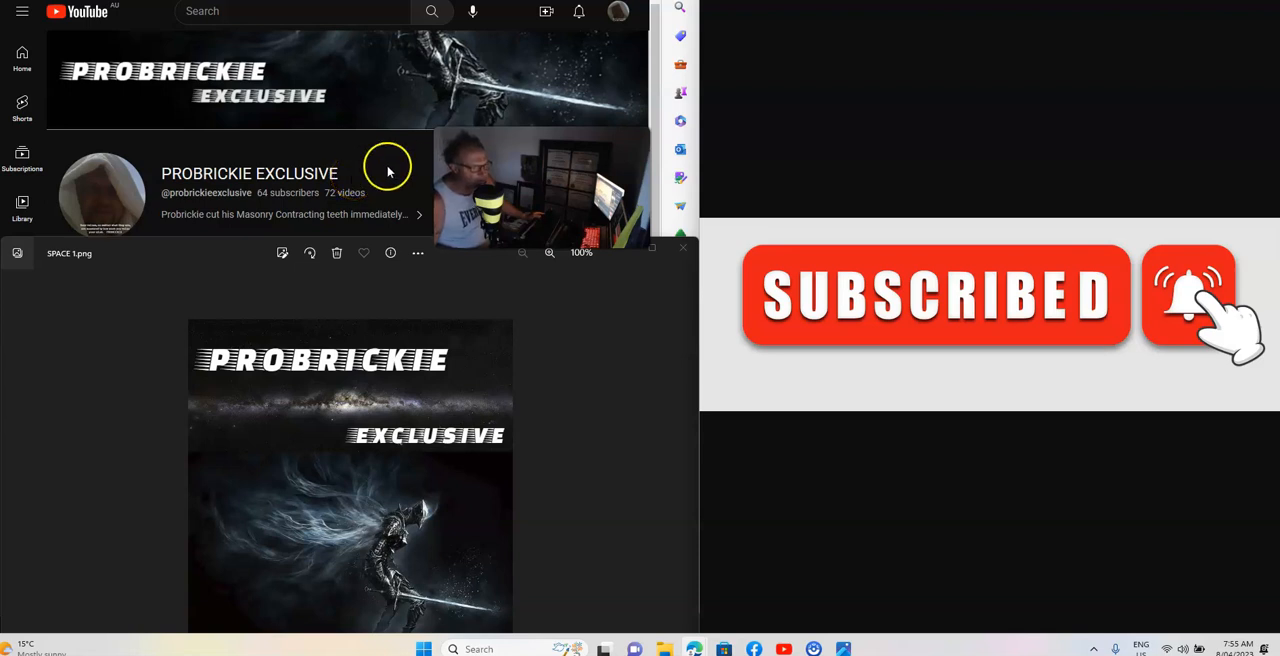
pyautogui.moveTo(852, 68)
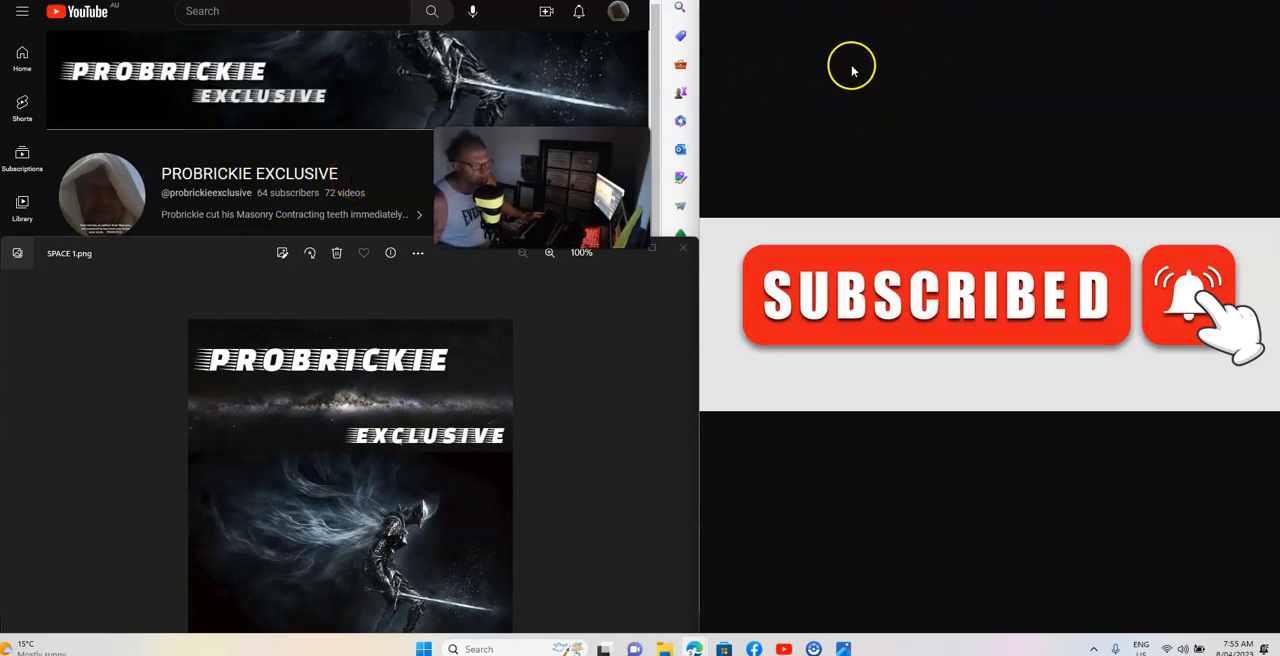
pyautogui.moveTo(904, 42)
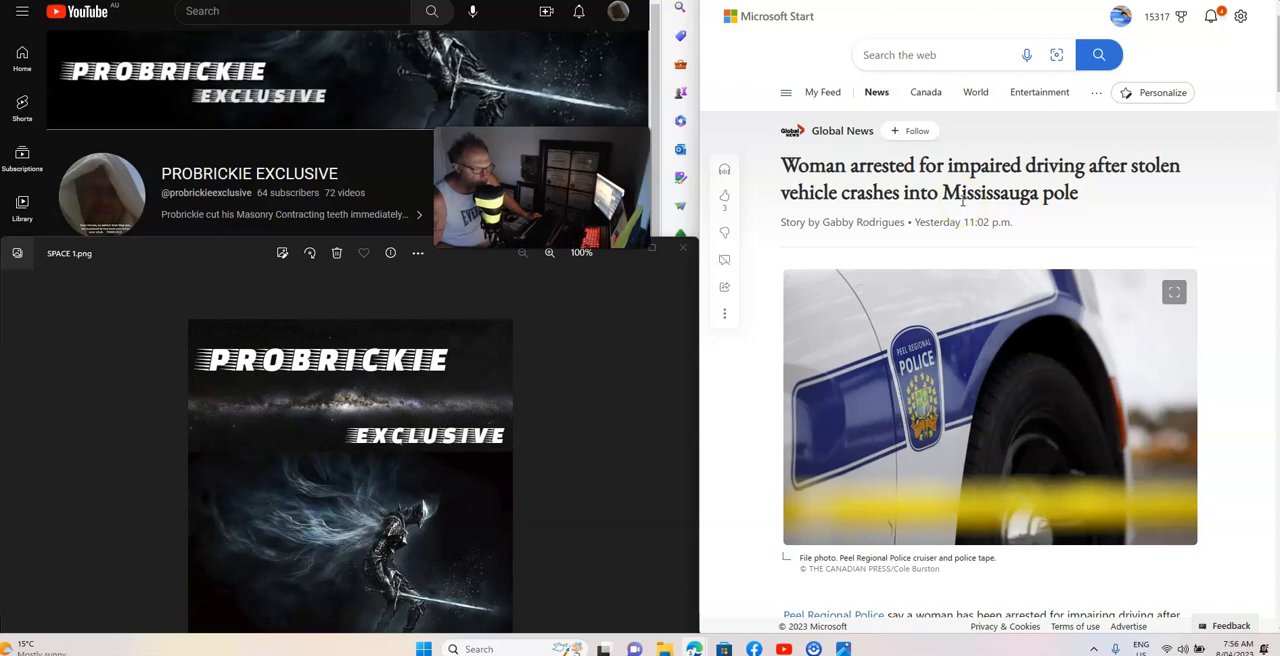
pyautogui.scroll(-3)
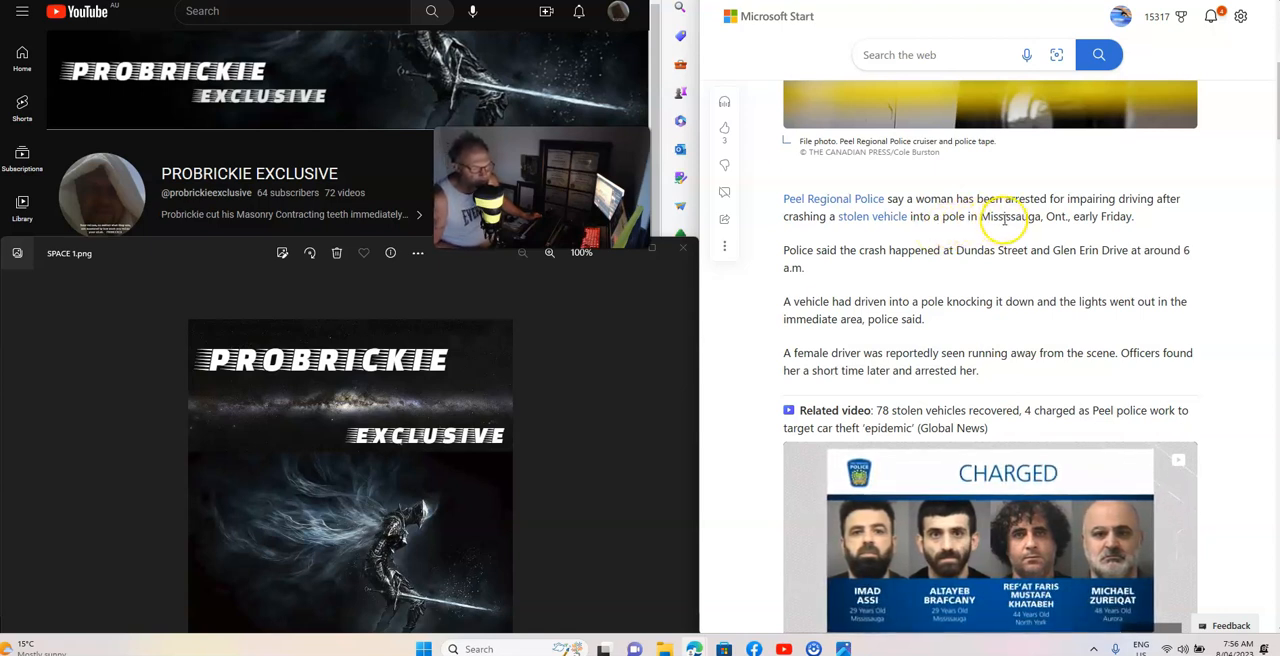
pyautogui.moveTo(1104, 216)
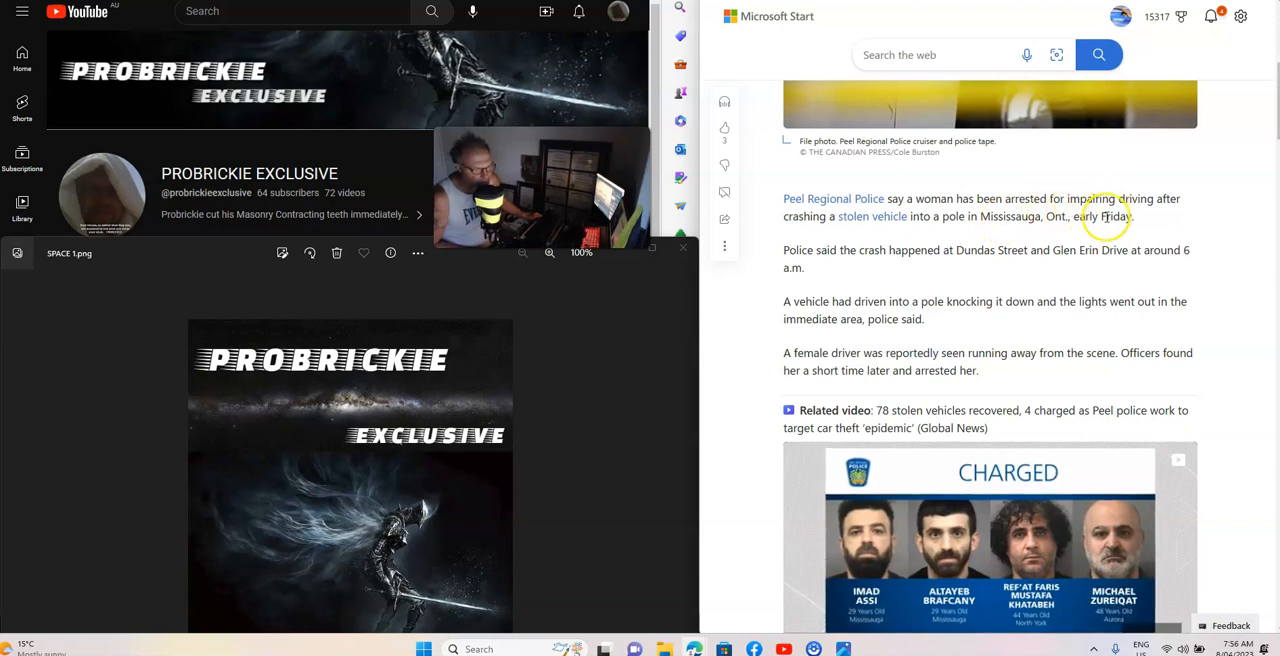
pyautogui.moveTo(988, 258)
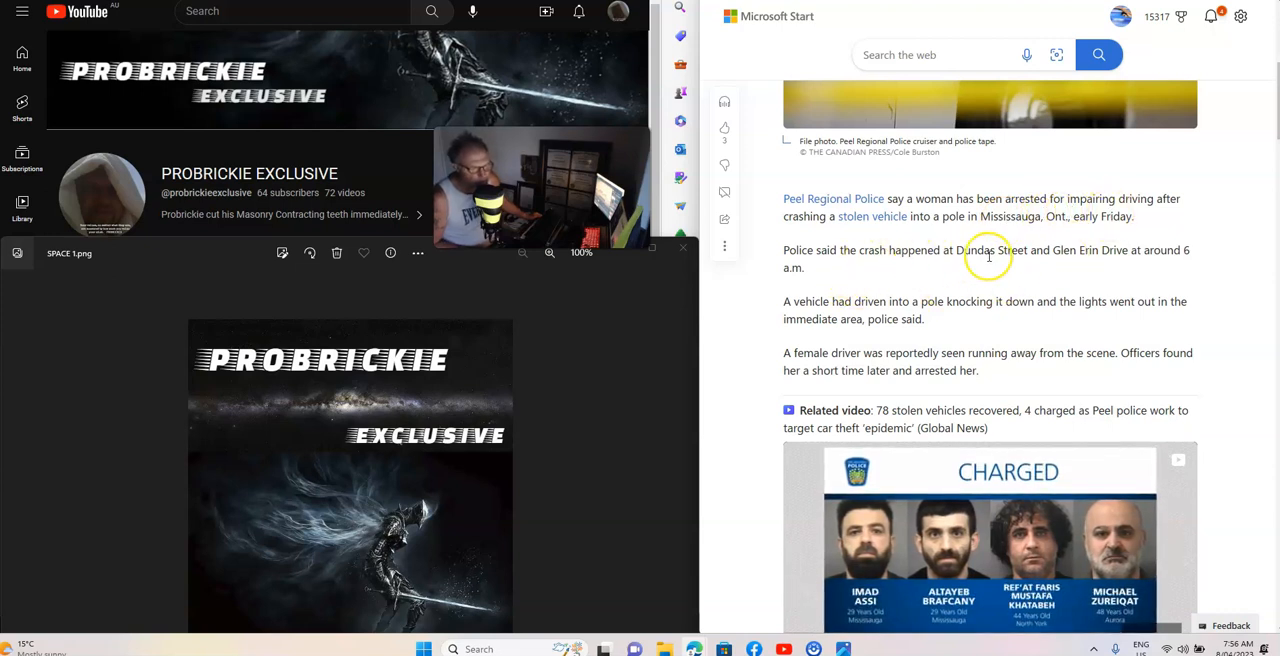
pyautogui.moveTo(1148, 256)
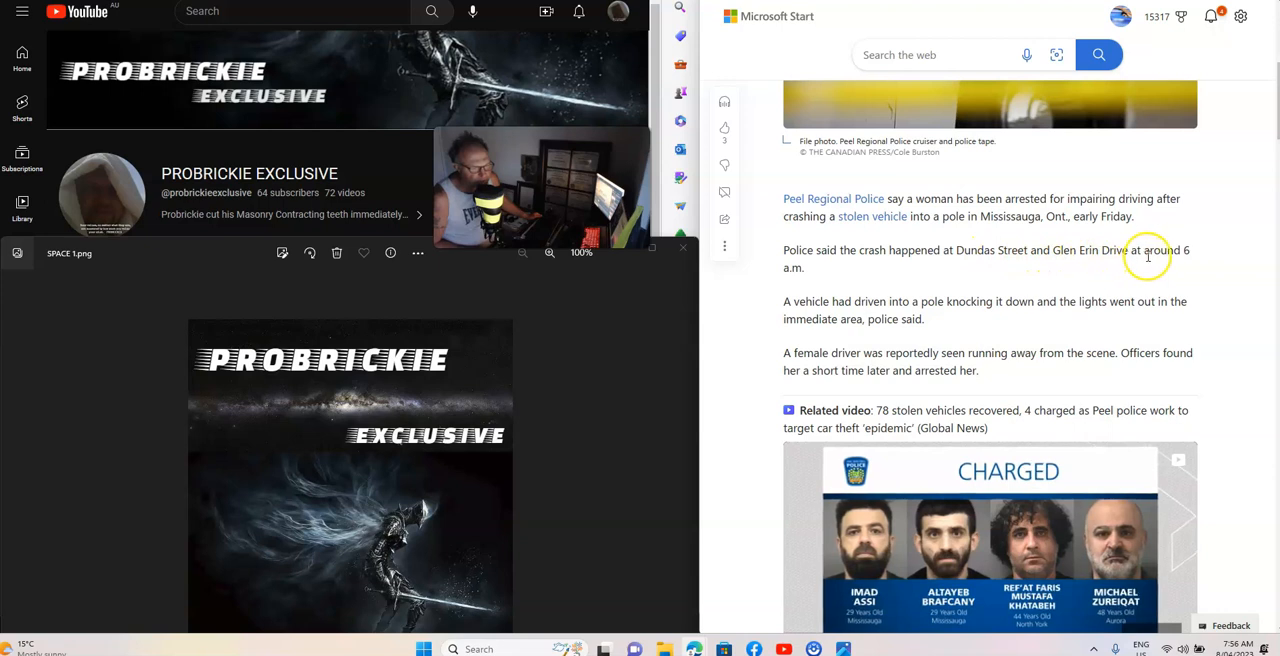
pyautogui.scroll(-3)
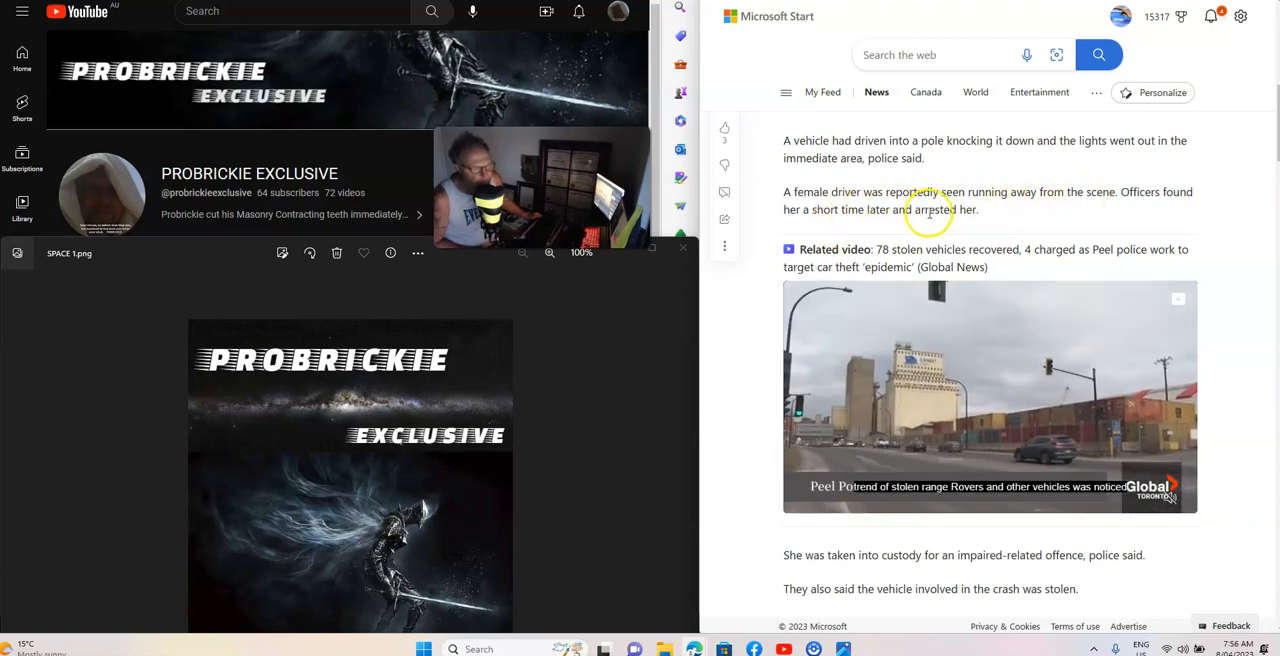
pyautogui.scroll(-3)
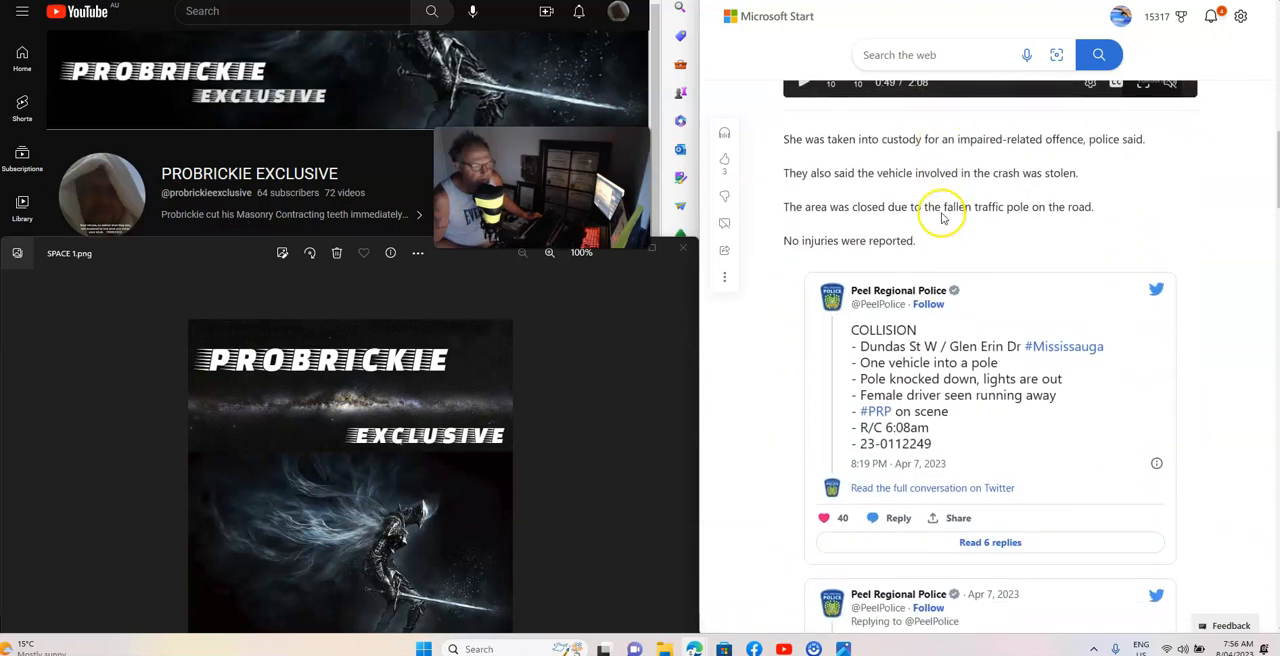
pyautogui.moveTo(984, 152)
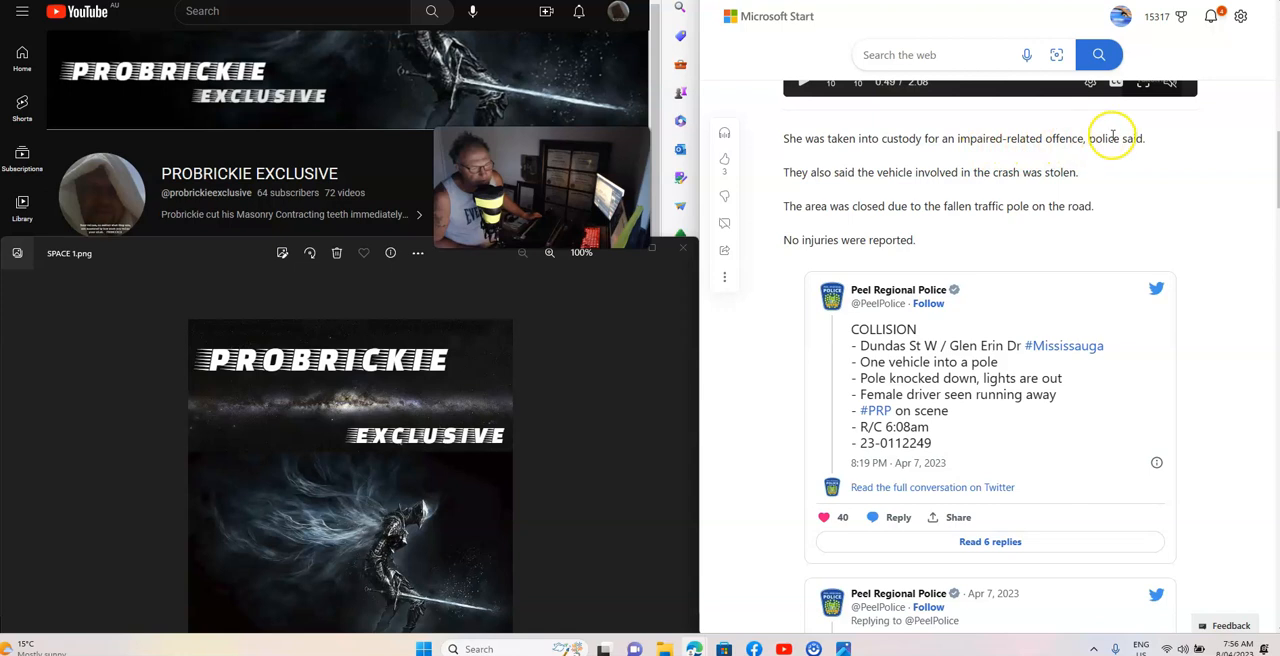
pyautogui.moveTo(916, 178)
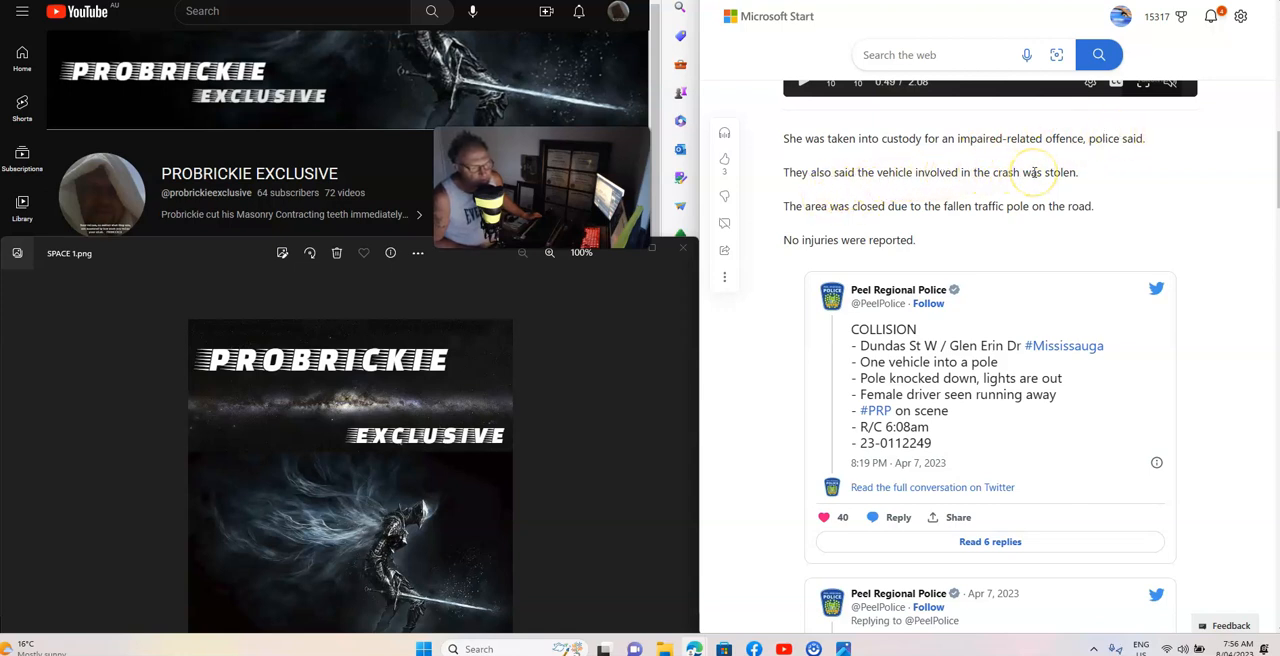
pyautogui.moveTo(1060, 172)
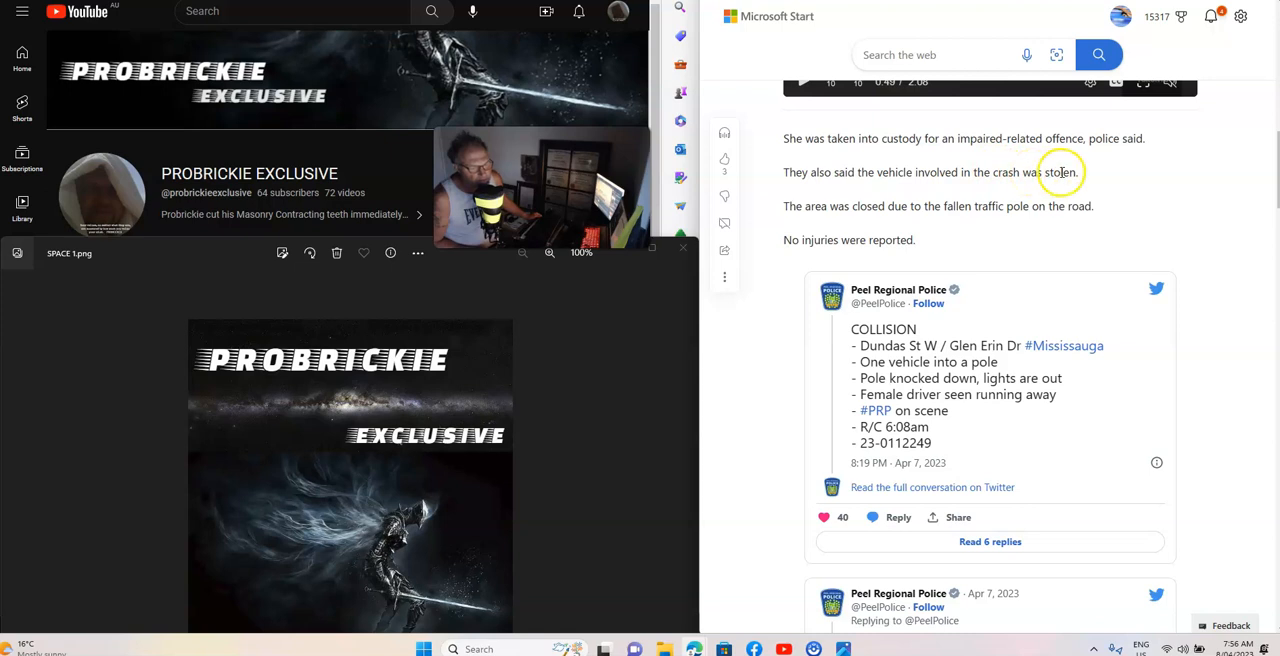
pyautogui.moveTo(936, 212)
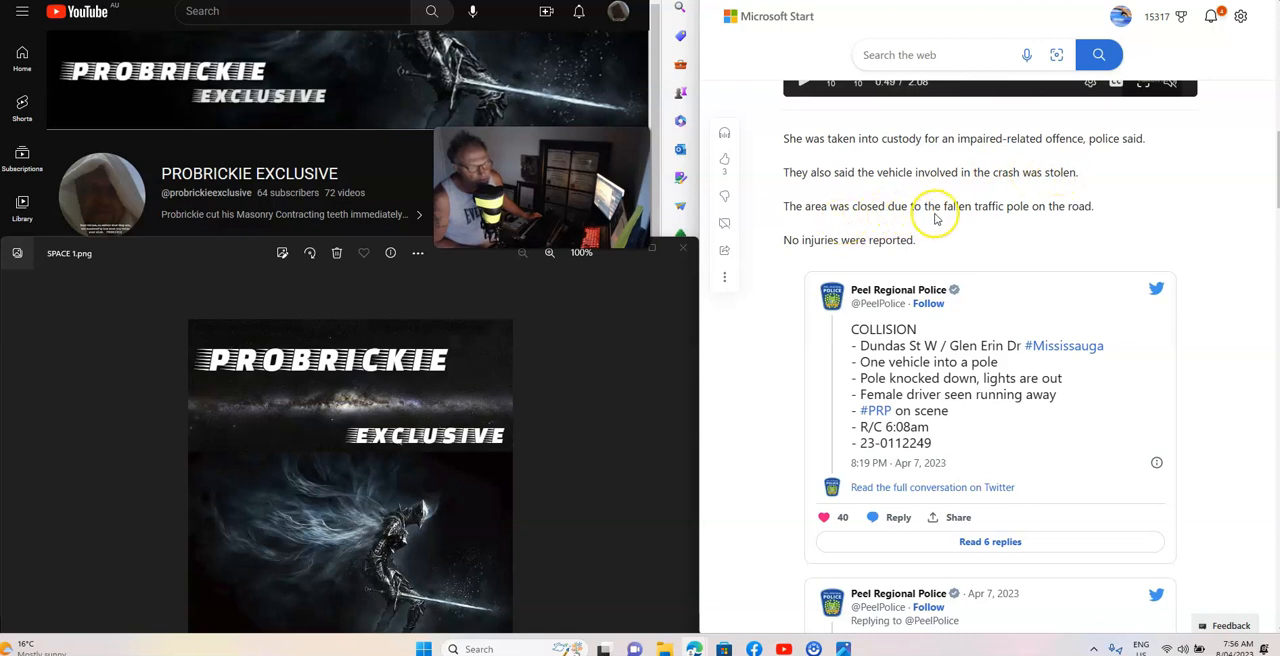
pyautogui.moveTo(1052, 204)
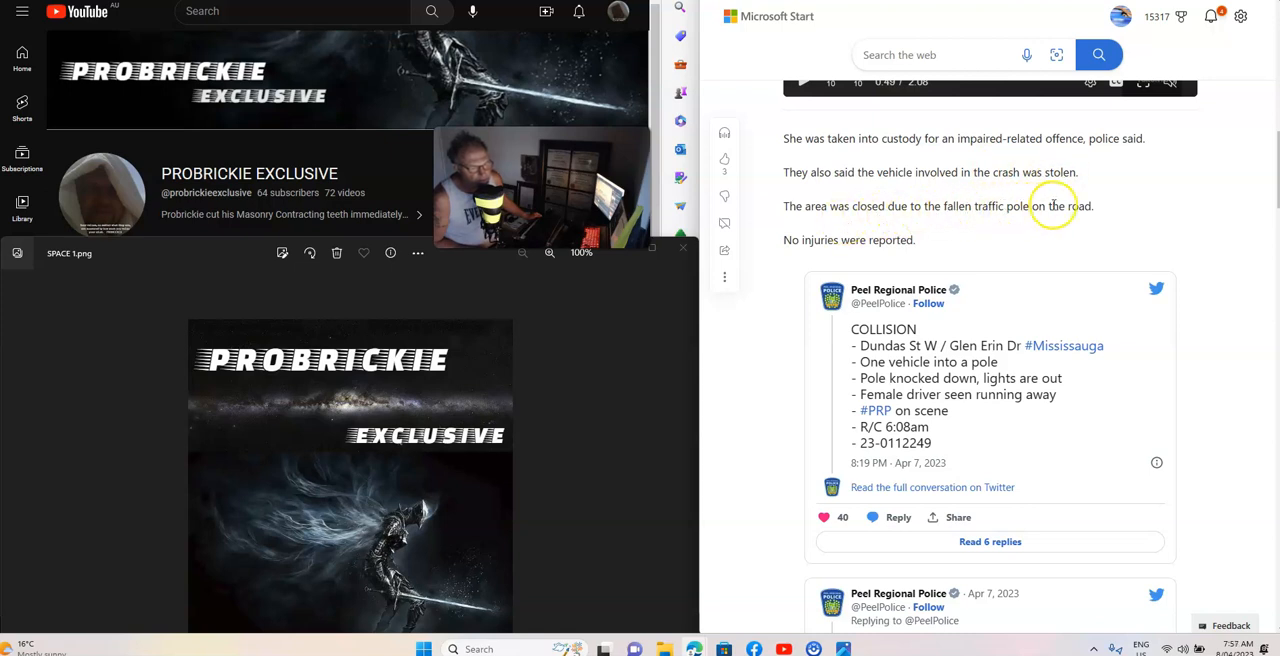
pyautogui.scroll(-3)
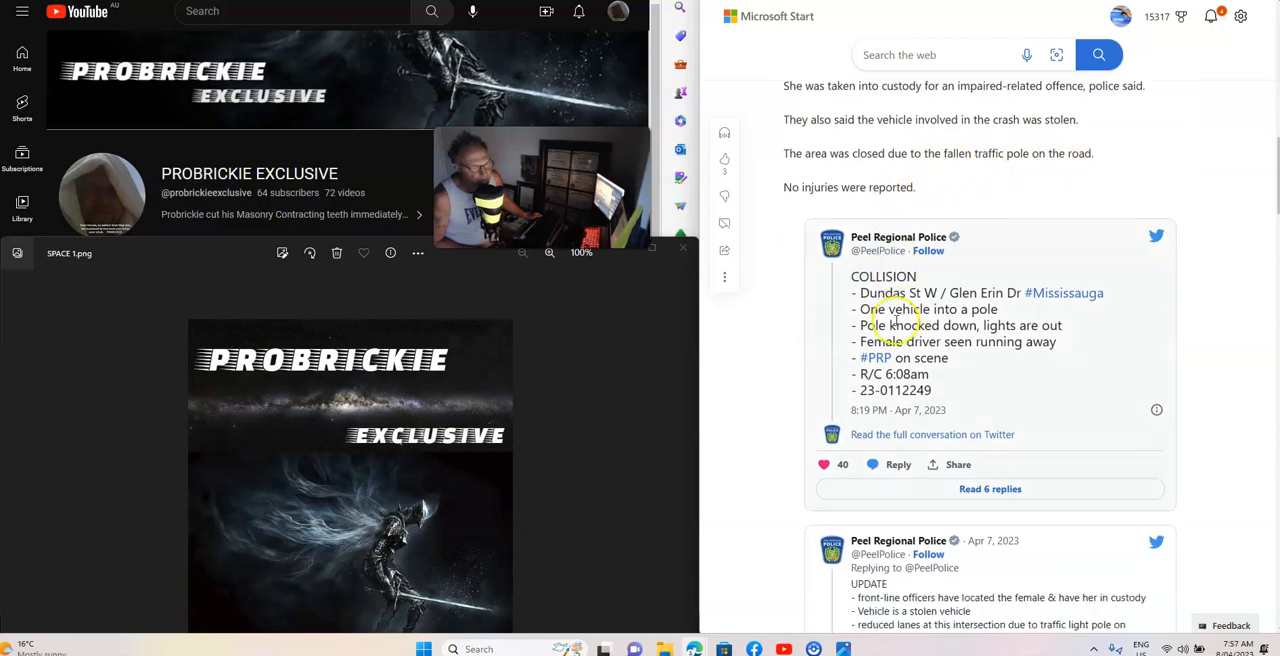
pyautogui.scroll(-3)
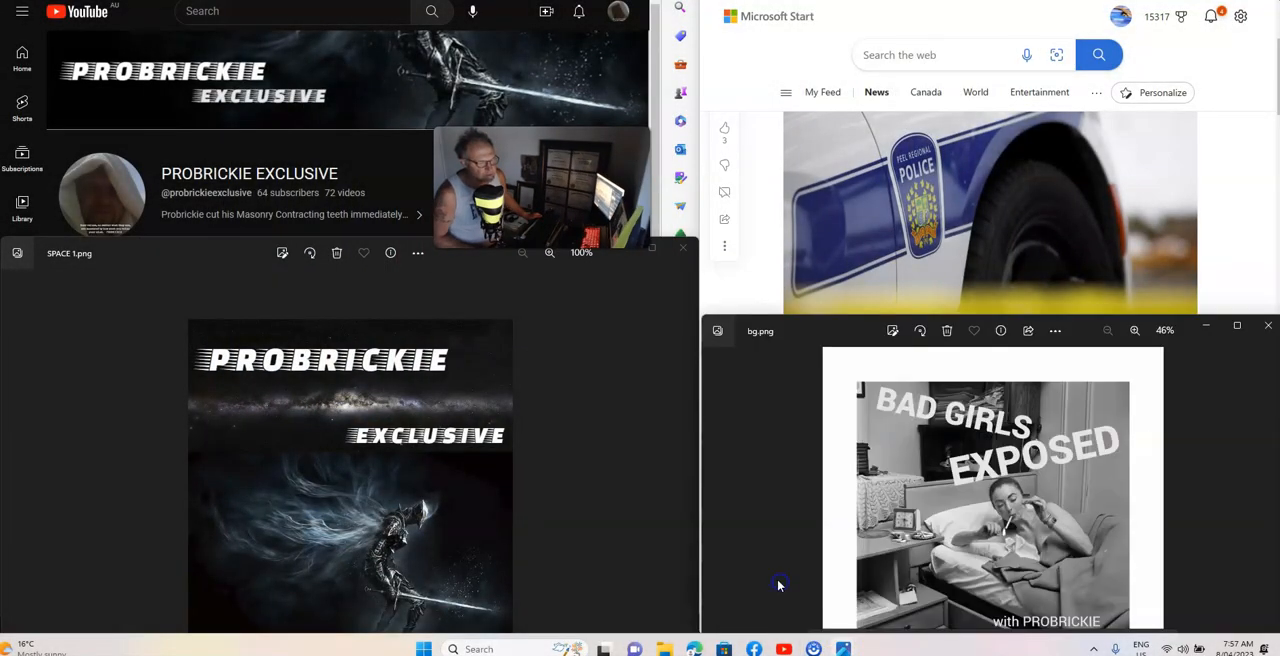
pyautogui.moveTo(670, 460)
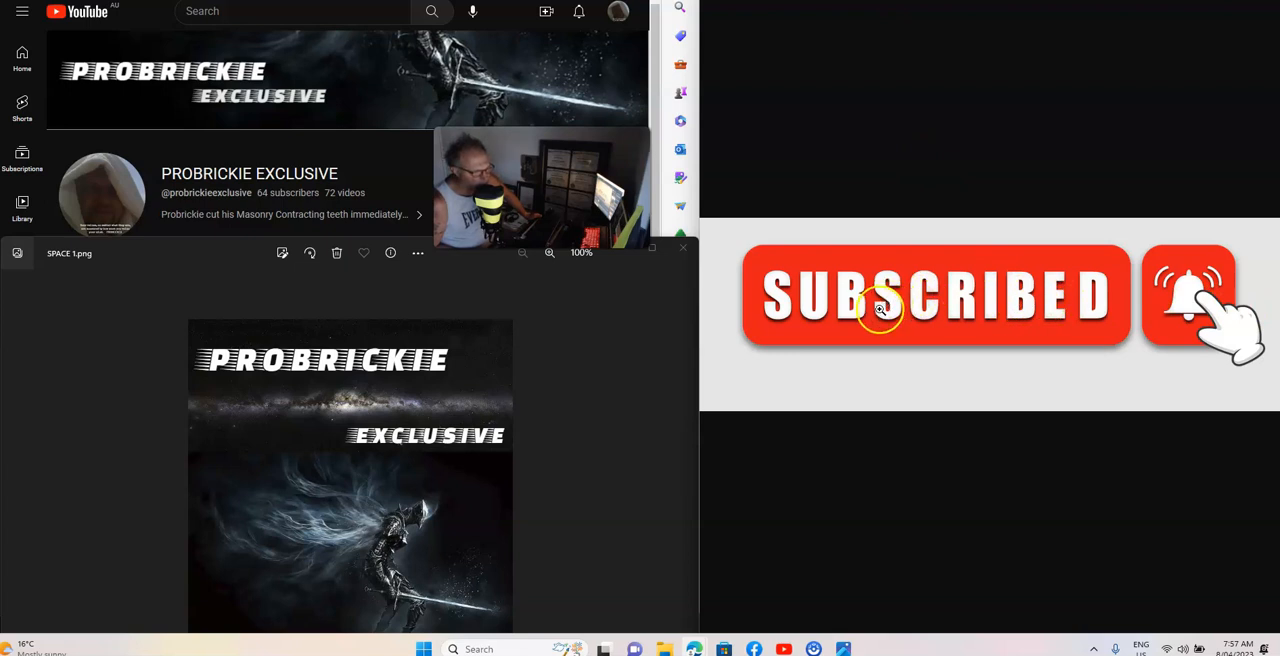
pyautogui.moveTo(392, 186)
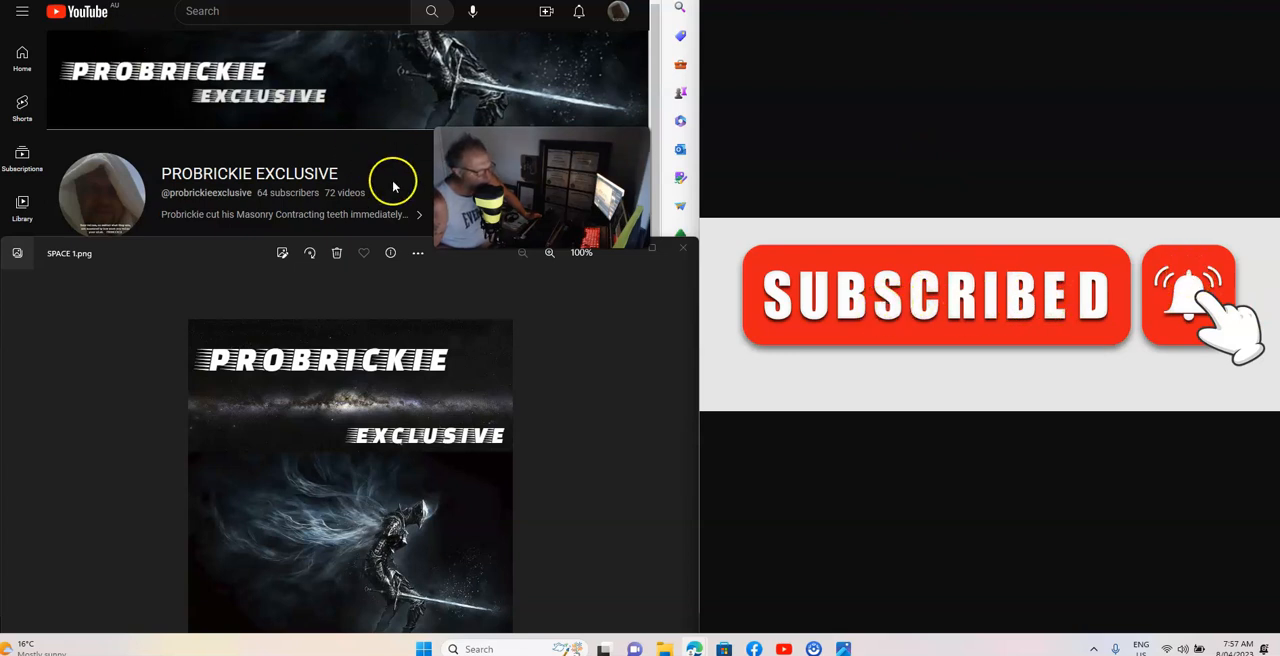
pyautogui.moveTo(392, 186)
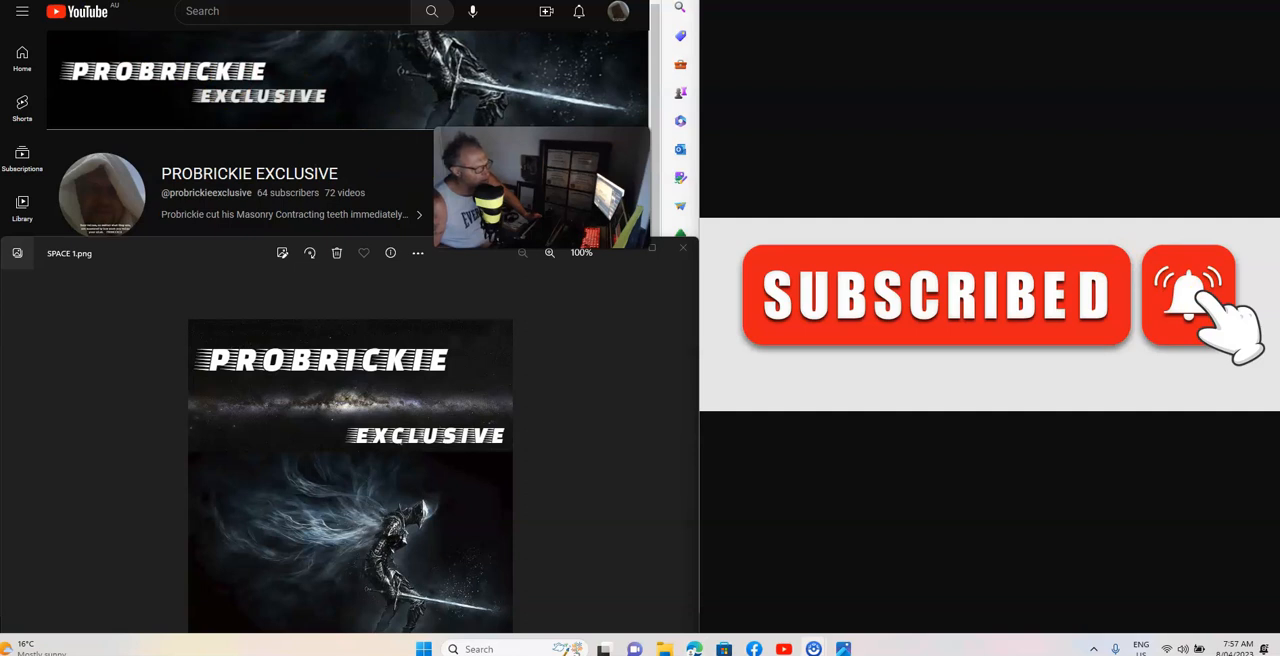